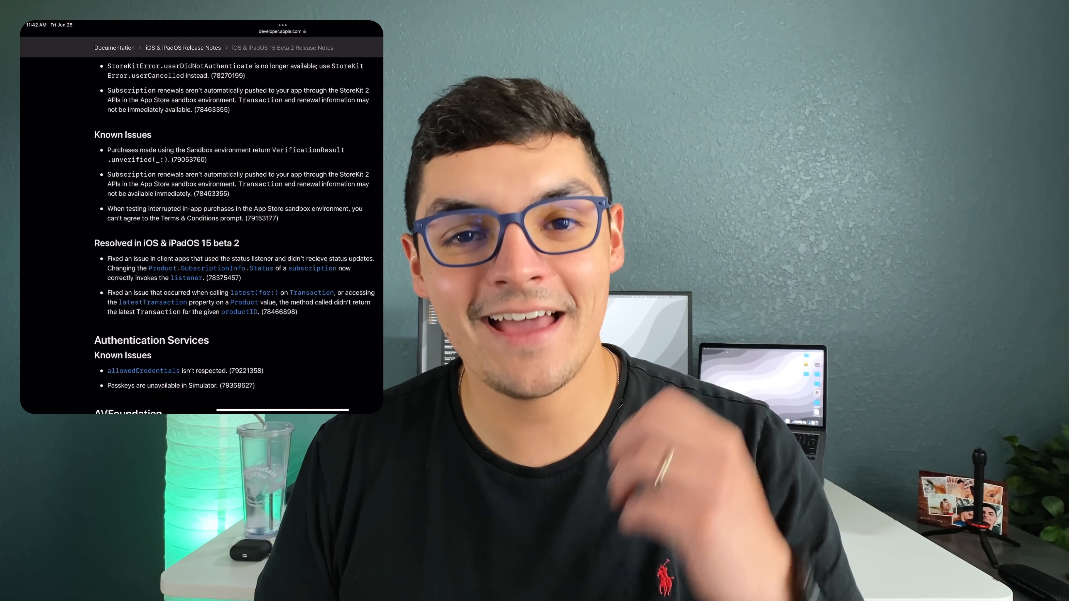
Scroll through the beta 2 release notes, then launch Settings from the Dock onto its General page
{"action": "scroll", "scroll_direction": "down", "scroll_amount": 3}
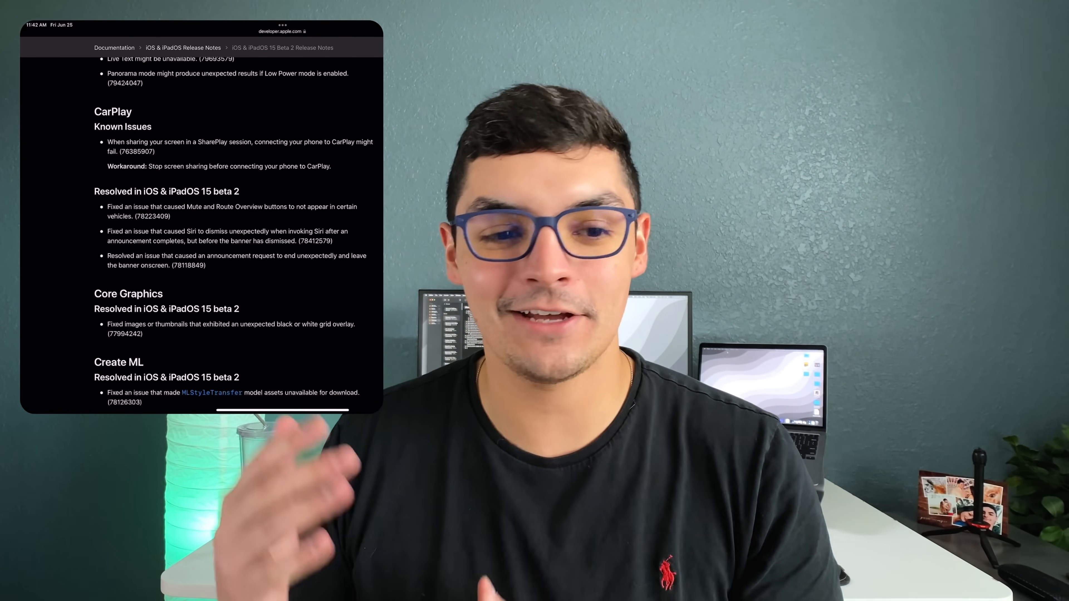
{"action": "scroll", "scroll_direction": "down", "scroll_amount": 3}
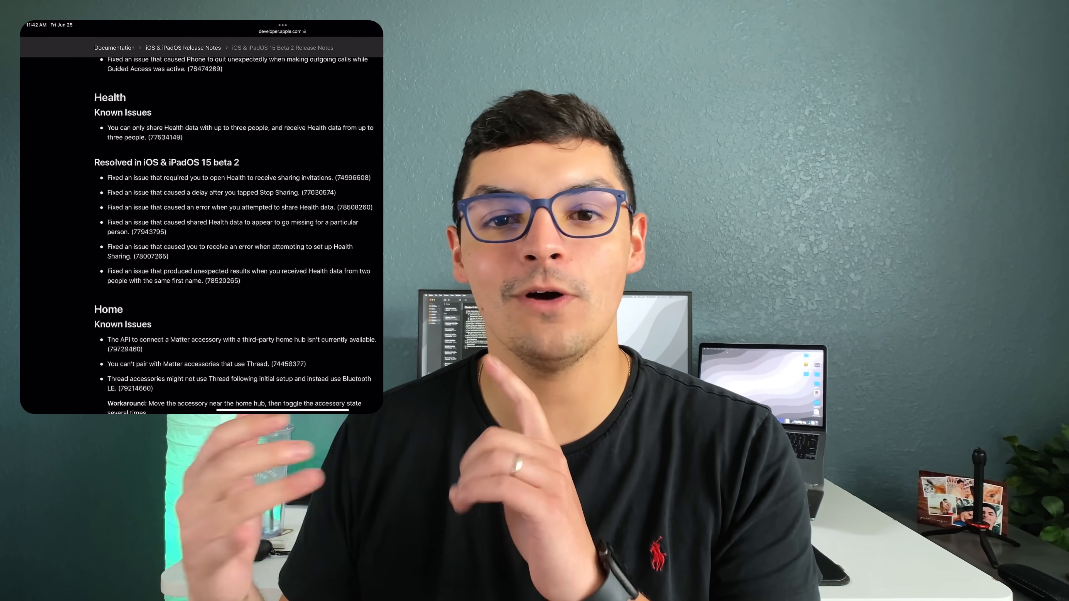
{"action": "scroll", "scroll_direction": "down", "scroll_amount": 3}
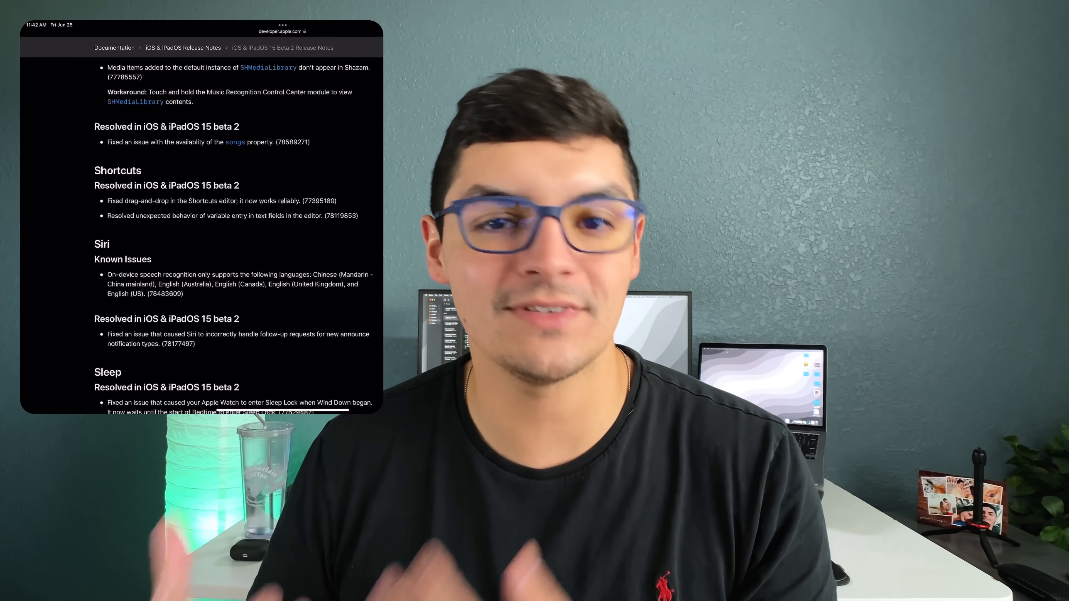
{"action": "scroll", "scroll_direction": "down", "scroll_amount": 3}
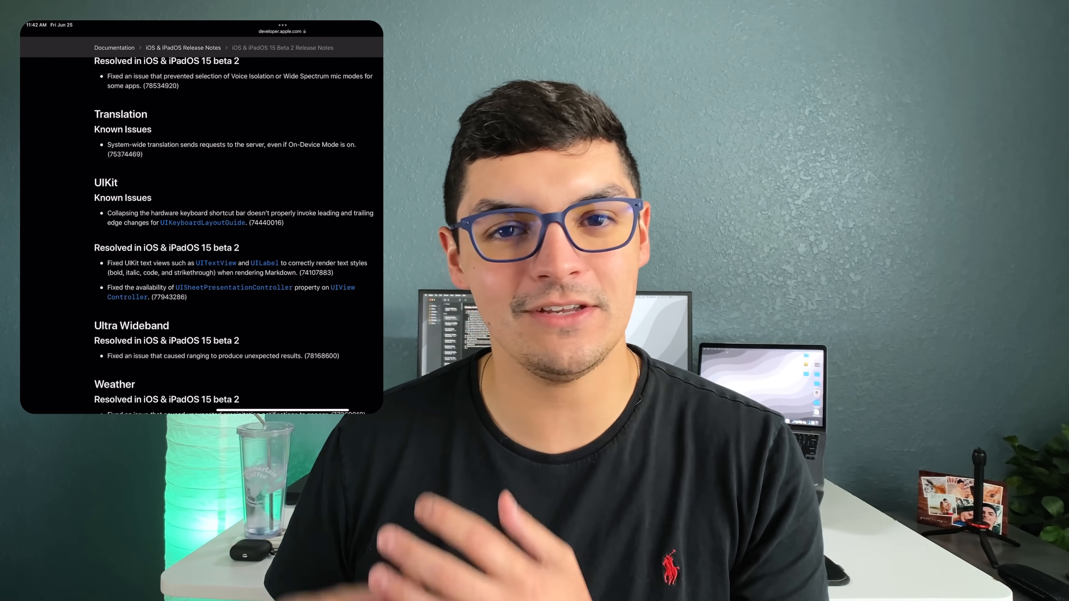
{"action": "scroll", "scroll_direction": "down", "scroll_amount": 3}
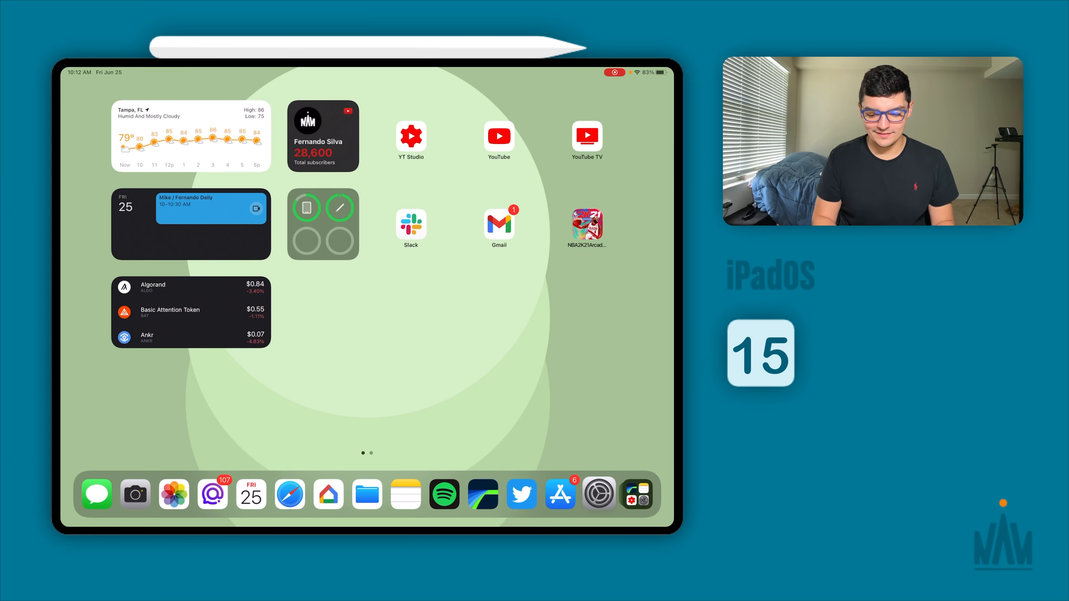
{"action": "left_click", "coordinate": [598, 493]}
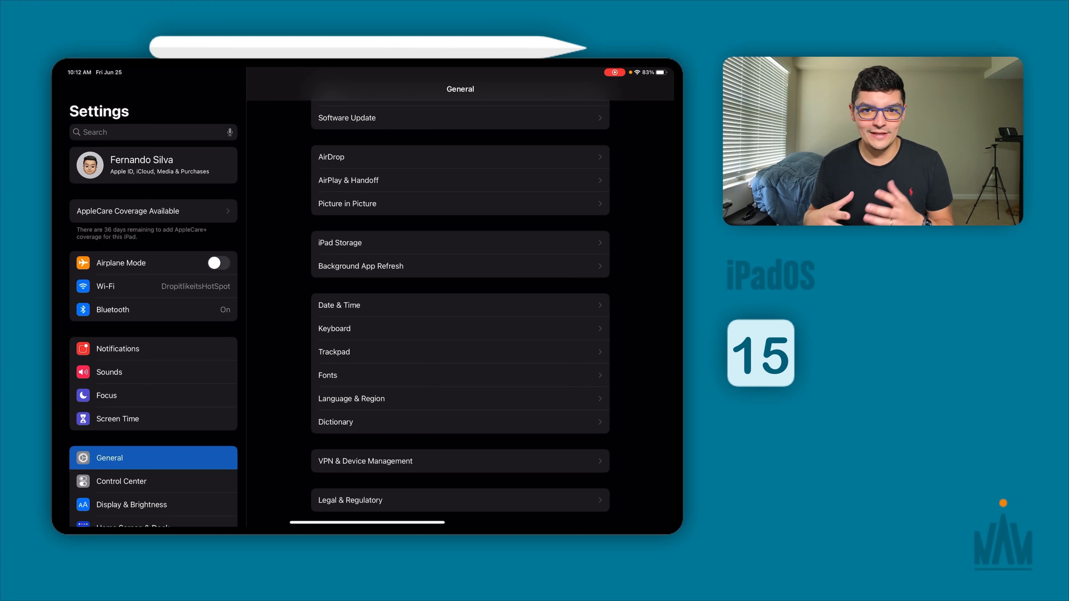
{"action": "scroll", "scroll_direction": "up", "scroll_amount": 3}
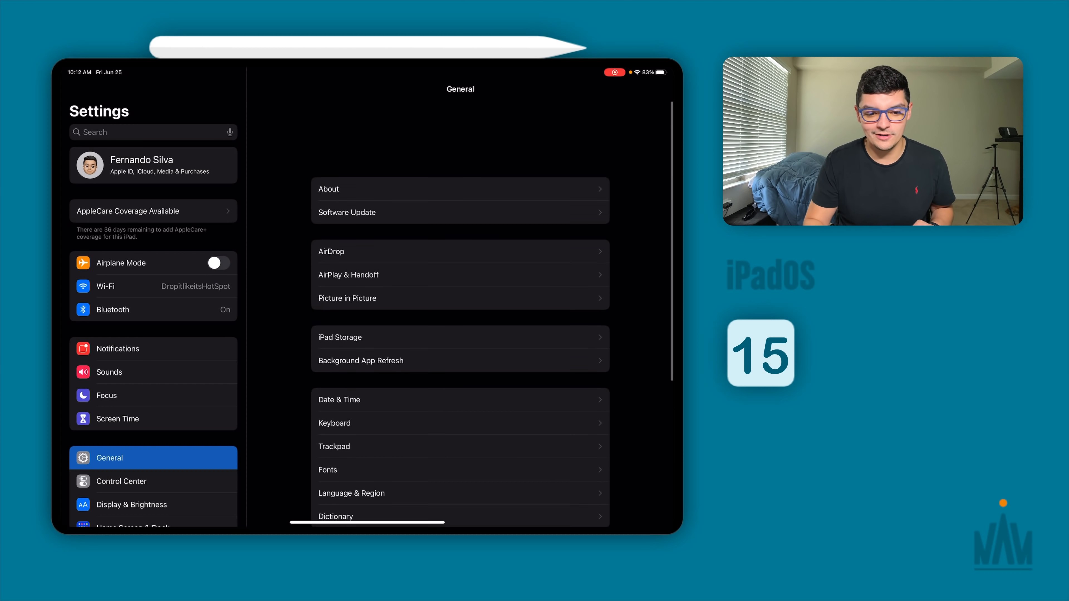
{"action": "scroll", "scroll_direction": "up", "scroll_amount": 3}
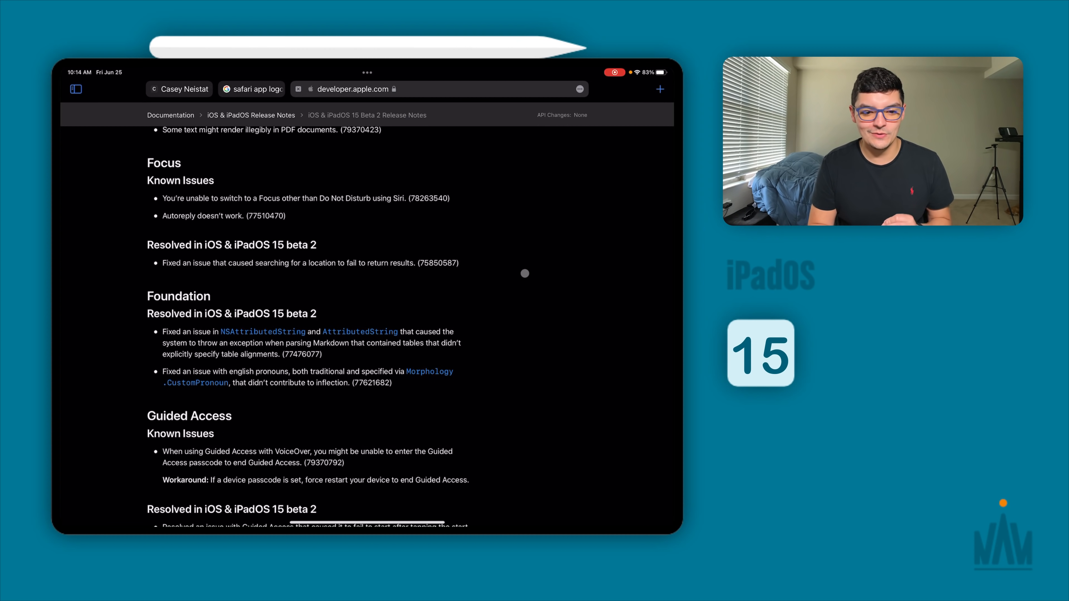
{"action": "mouse_move", "coordinate": [507, 157]}
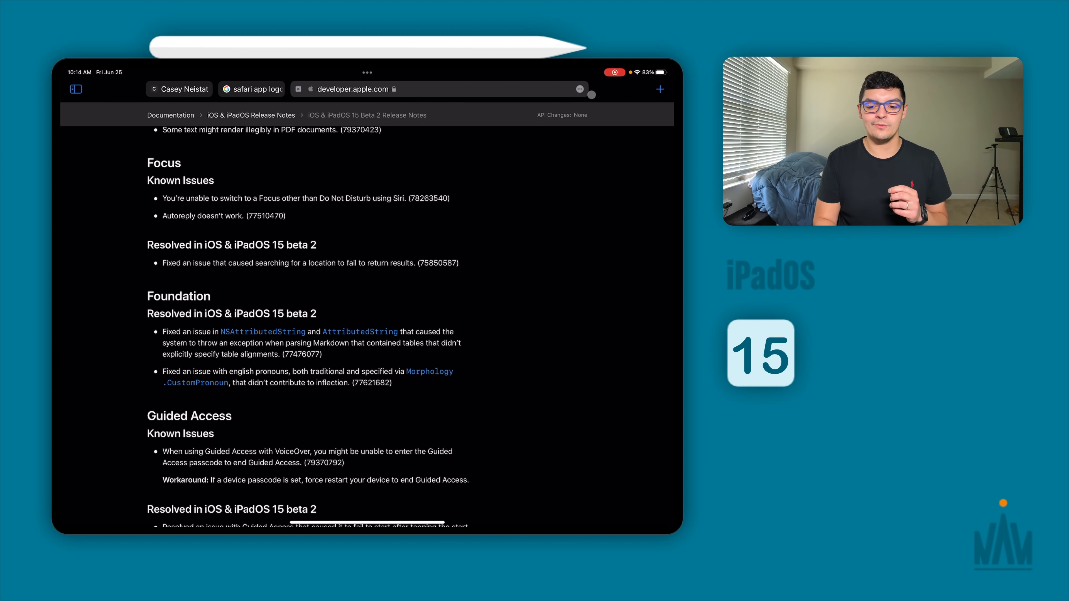
Scroll the release notes back to the top before returning to the Home Screen
{"action": "scroll", "scroll_direction": "up", "scroll_amount": 3}
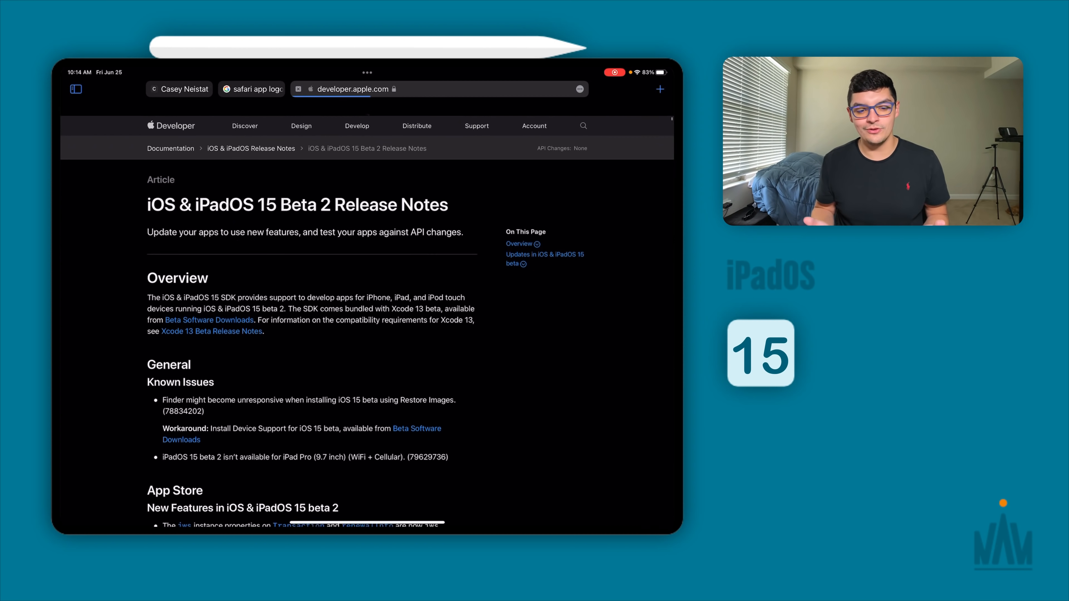
{"action": "scroll", "scroll_direction": "down", "scroll_amount": 3}
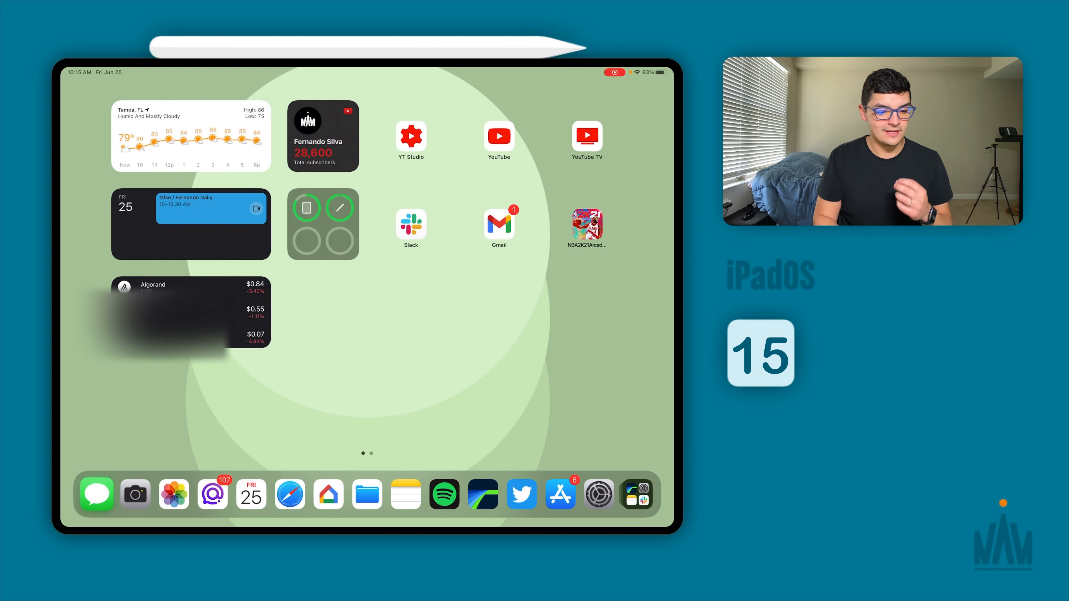
{"action": "left_click", "coordinate": [96, 496]}
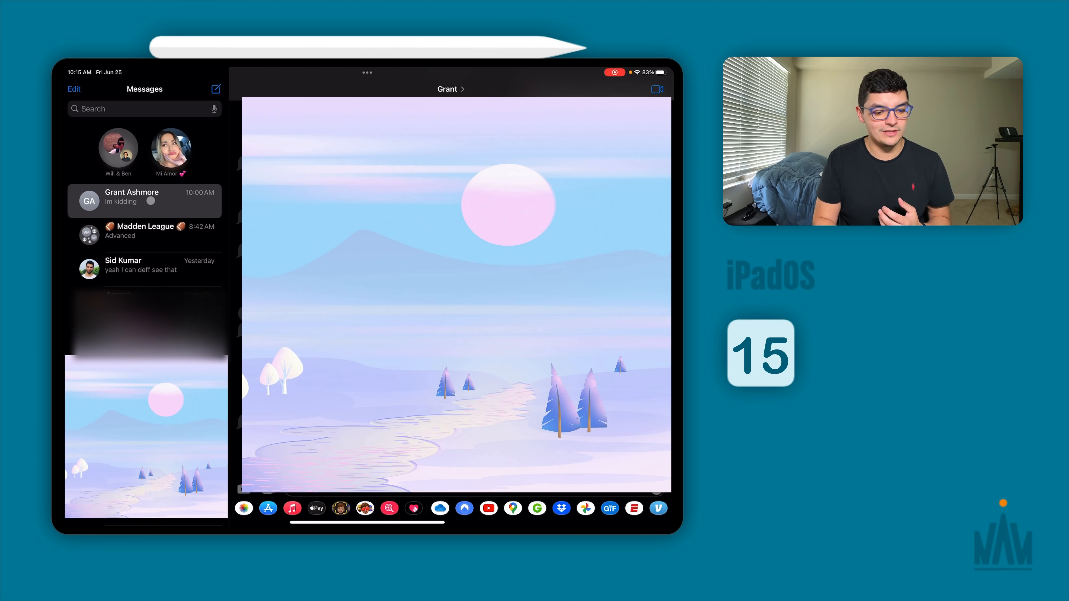
{"action": "left_click", "coordinate": [145, 201]}
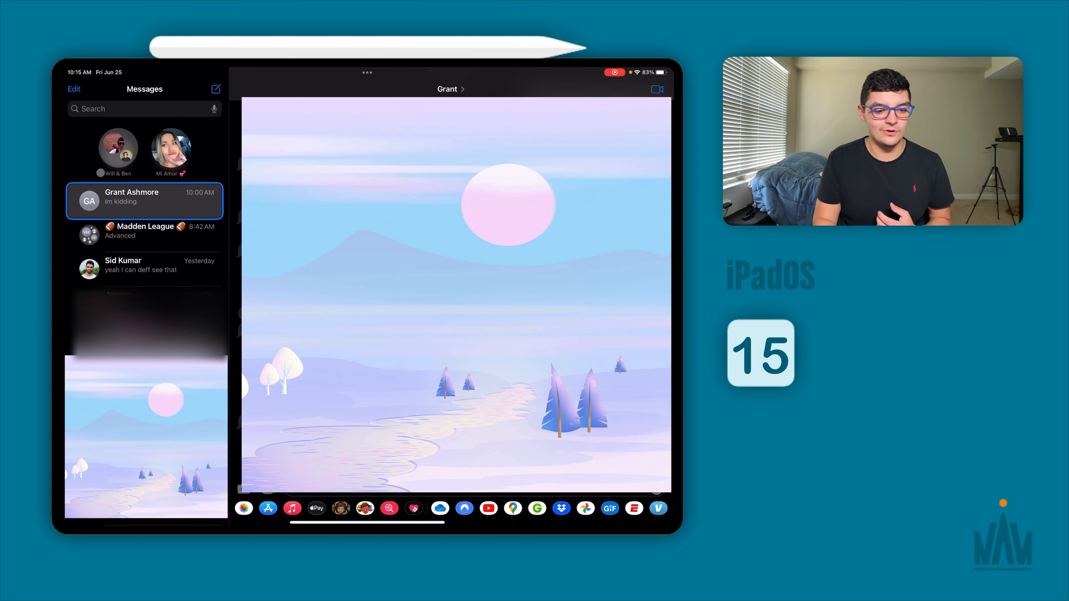
{"action": "left_click", "coordinate": [170, 145]}
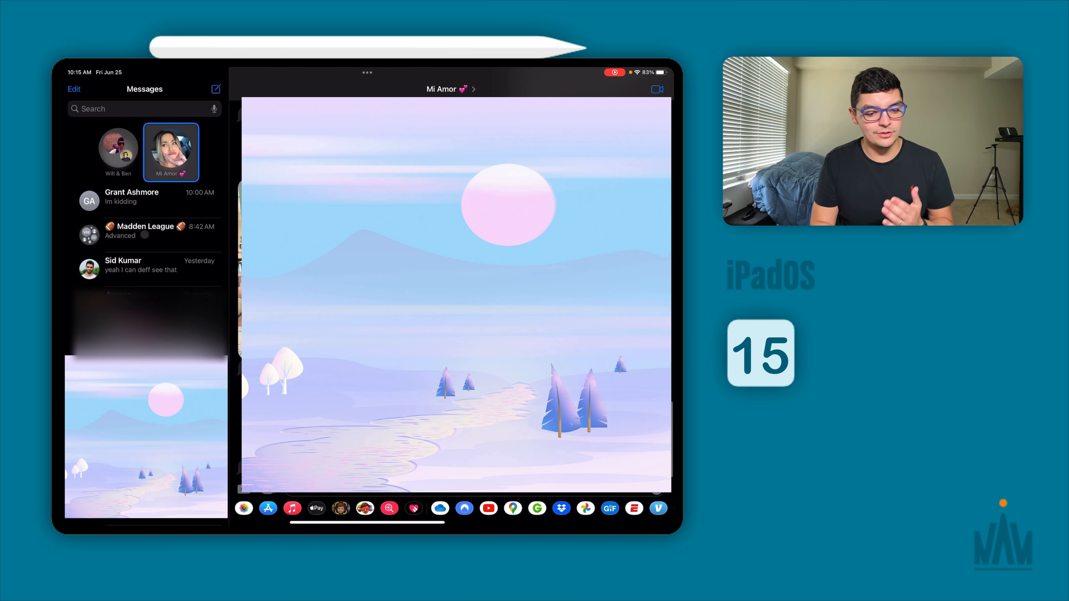
{"action": "left_click", "coordinate": [145, 268]}
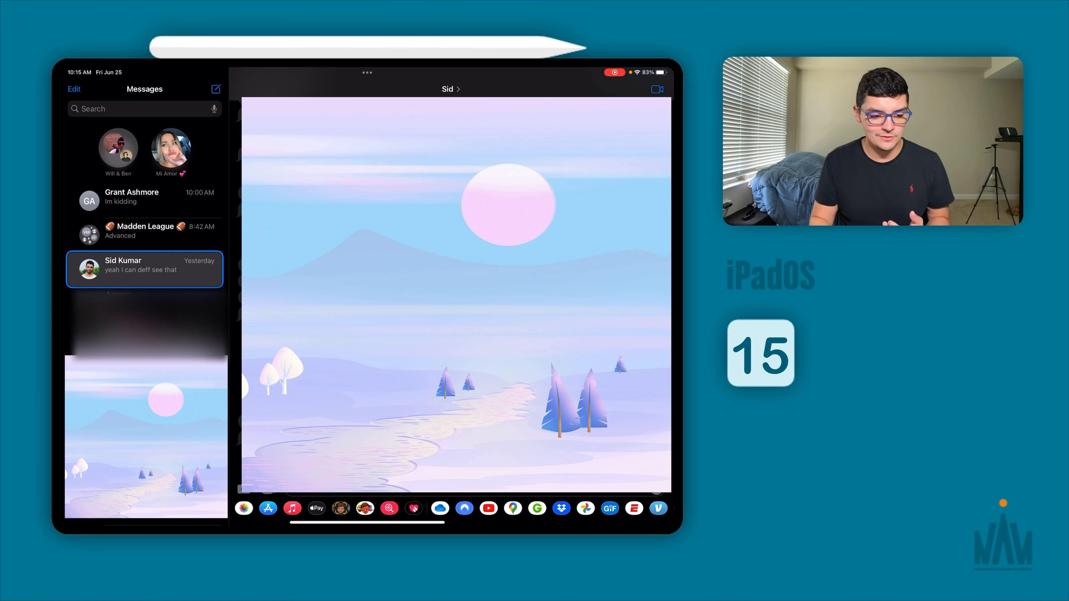
{"action": "left_click", "coordinate": [143, 200]}
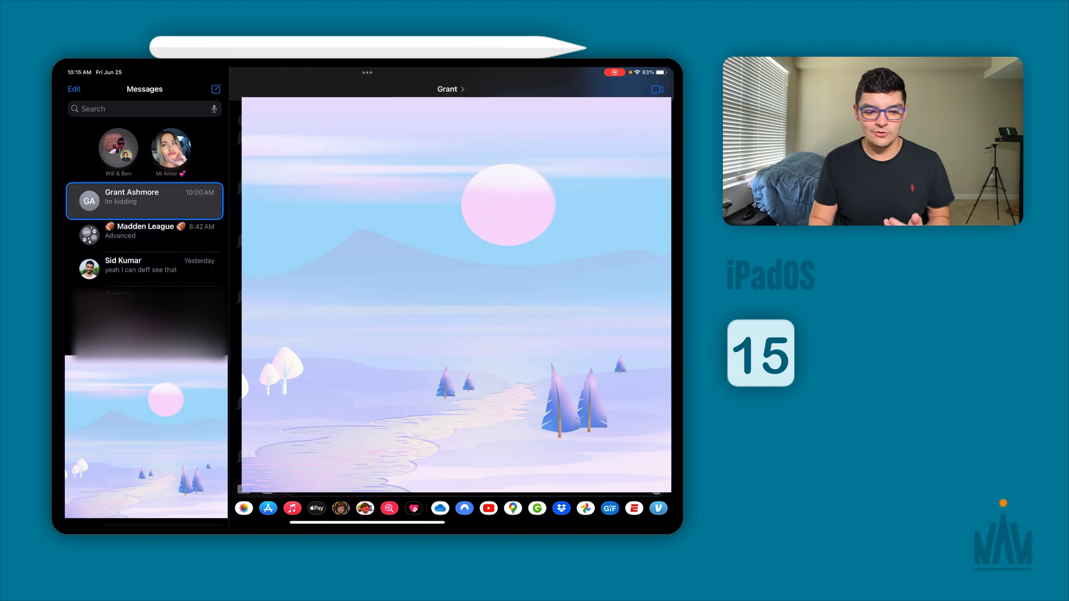
{"action": "left_click", "coordinate": [170, 149]}
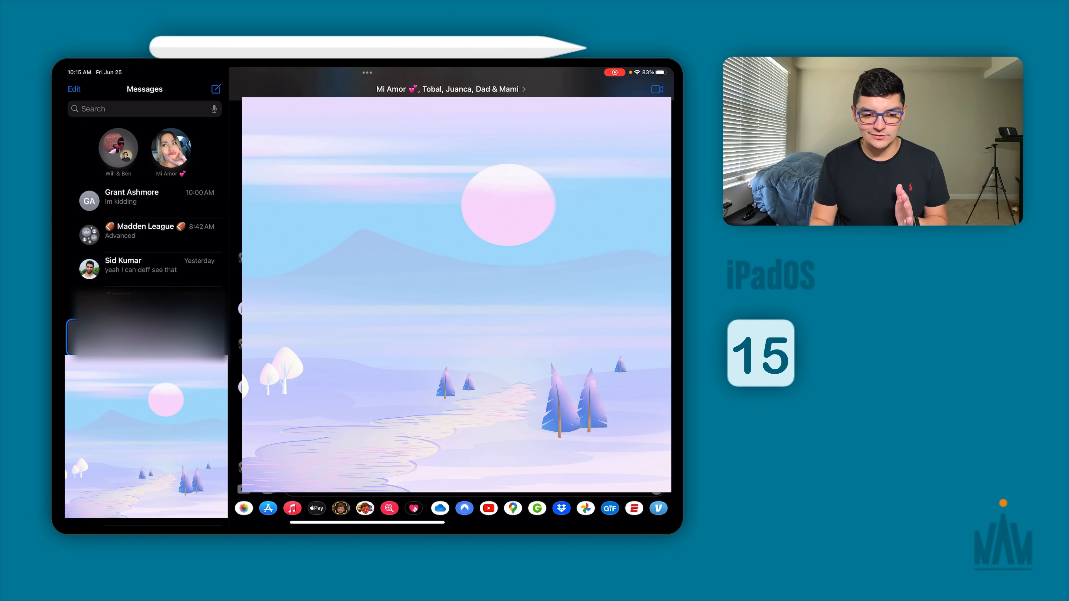
{"action": "left_click", "coordinate": [118, 148]}
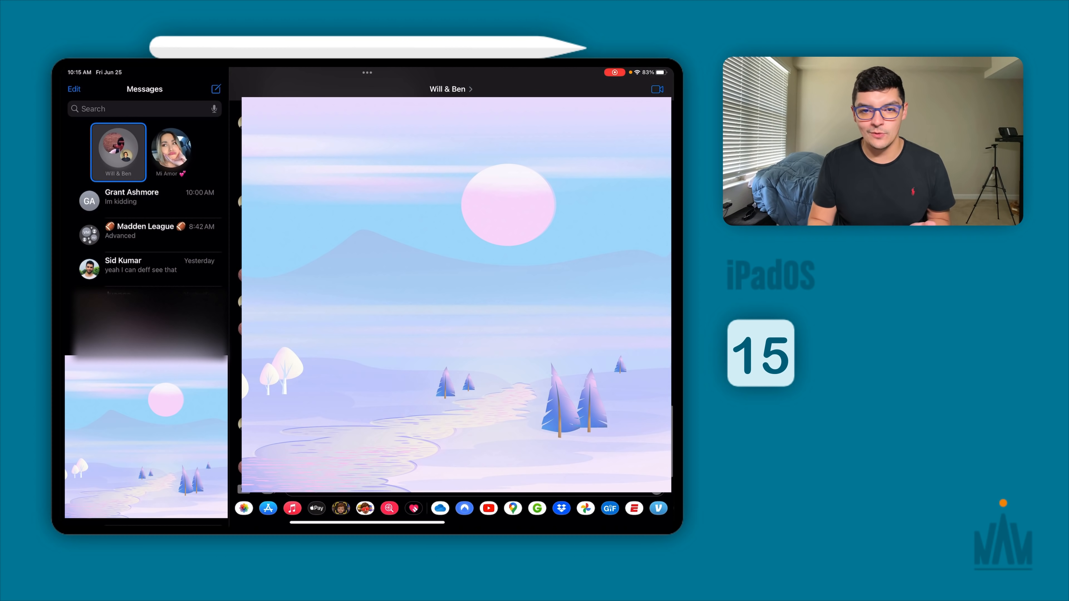
{"action": "left_click", "coordinate": [145, 268]}
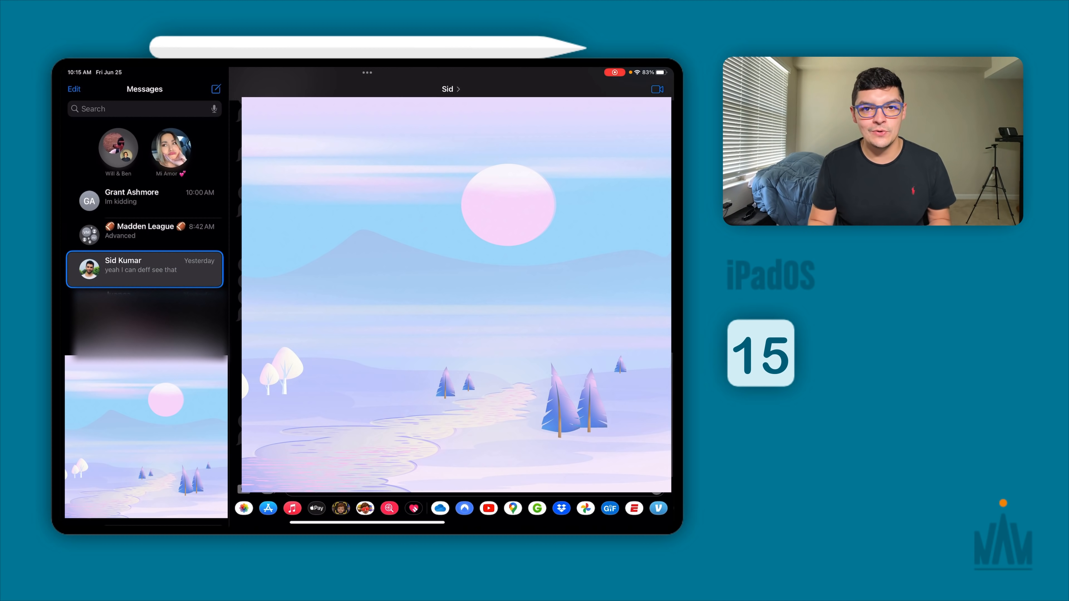
{"action": "left_click", "coordinate": [144, 321]}
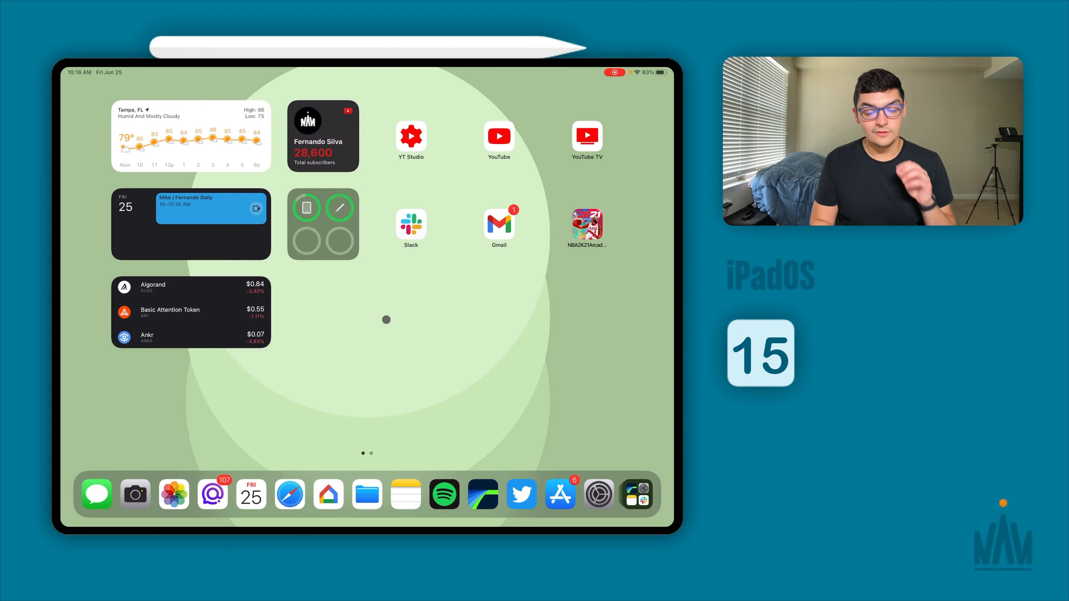
In Notifications > Scheduled Summary, sort the Apps in Summary list A to Z instead of by daily average
{"action": "left_click", "coordinate": [598, 494]}
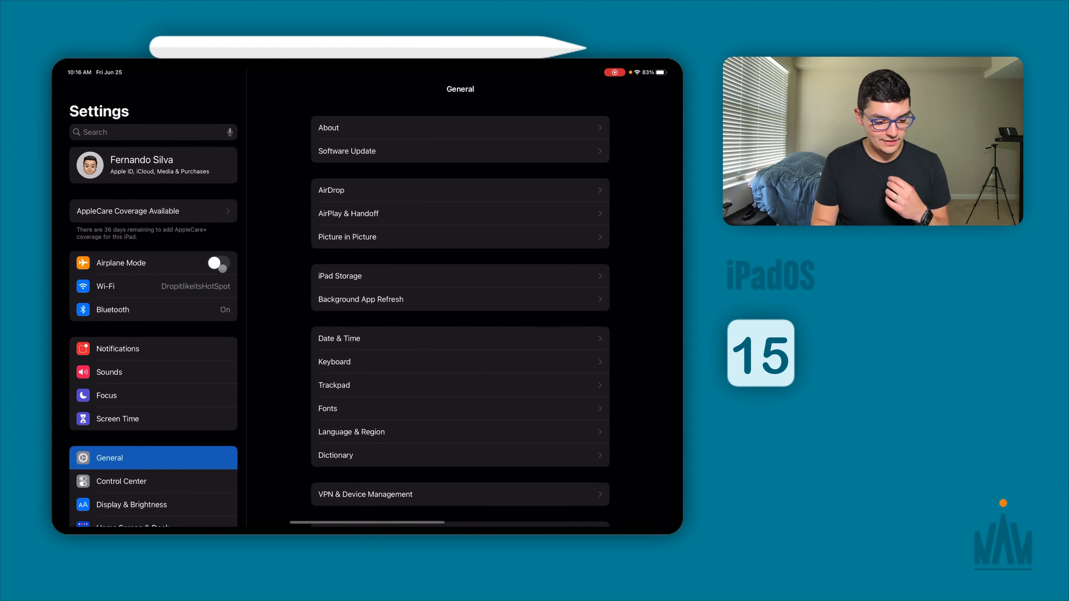
{"action": "left_click", "coordinate": [117, 349]}
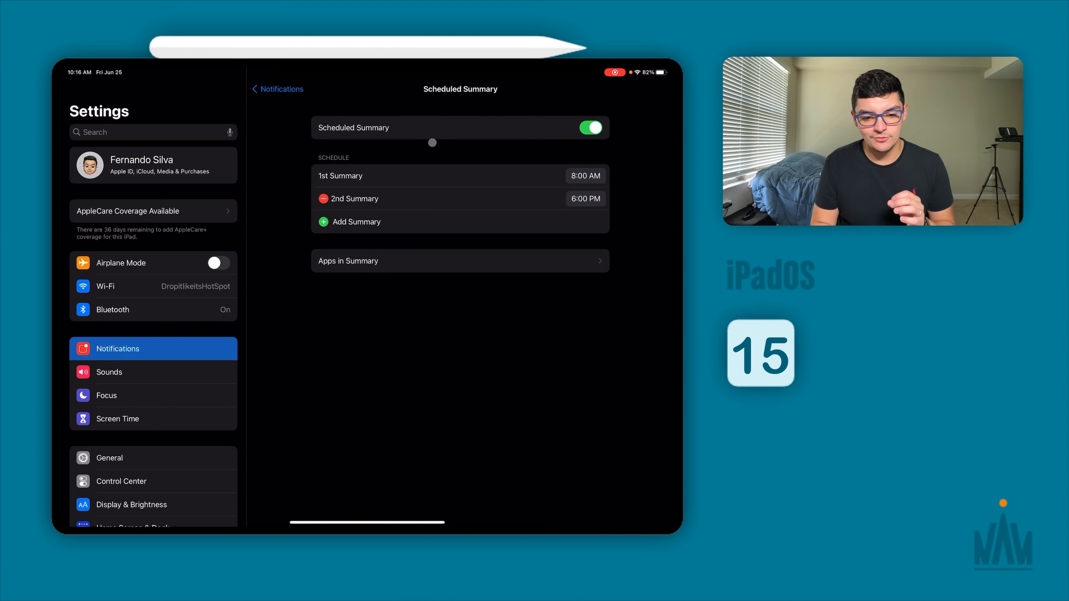
{"action": "mouse_move", "coordinate": [458, 356]}
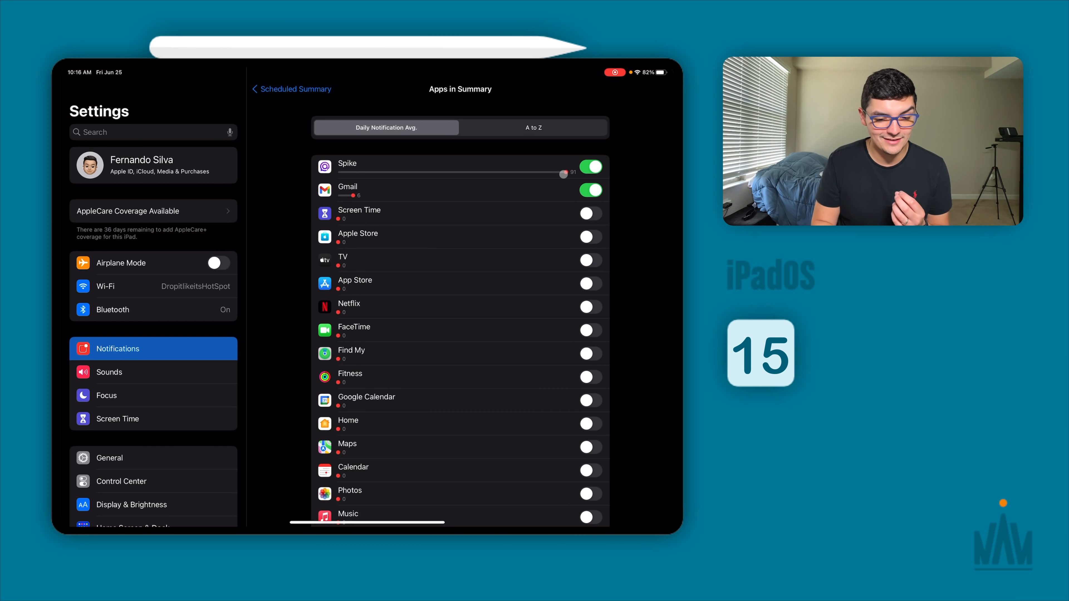
{"action": "left_click", "coordinate": [534, 127]}
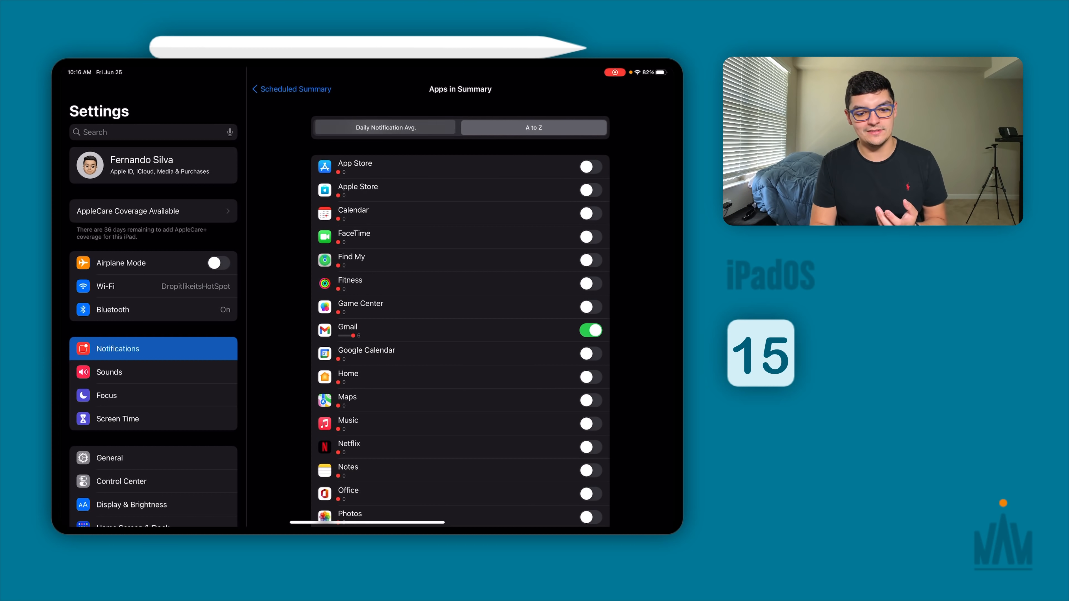
{"action": "left_click", "coordinate": [383, 127]}
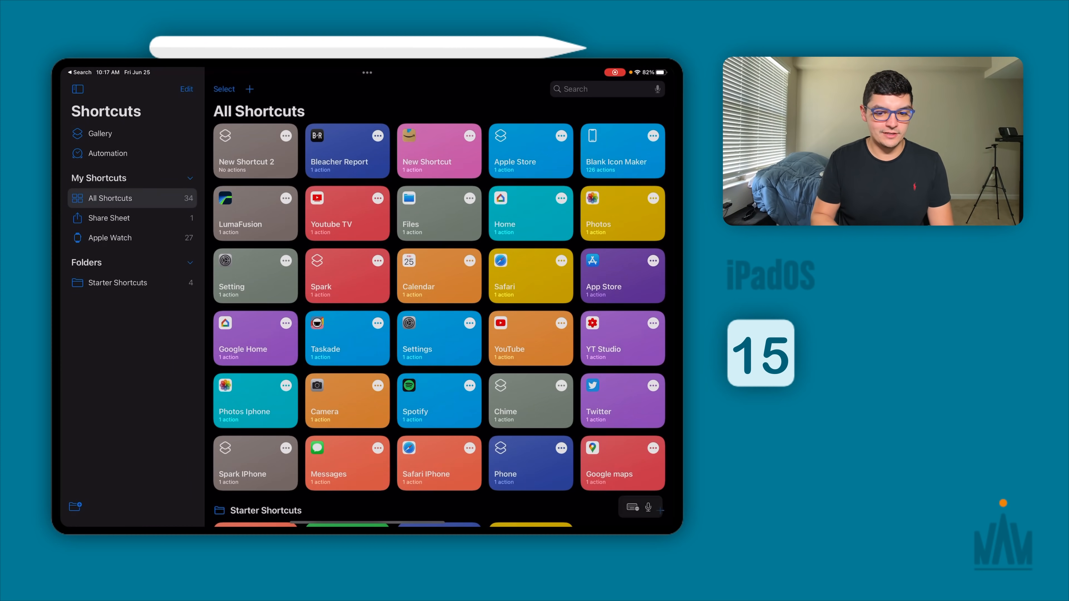
Create a new blank shortcut in All Shortcuts and bring up its Details sheet
{"action": "left_click", "coordinate": [249, 89]}
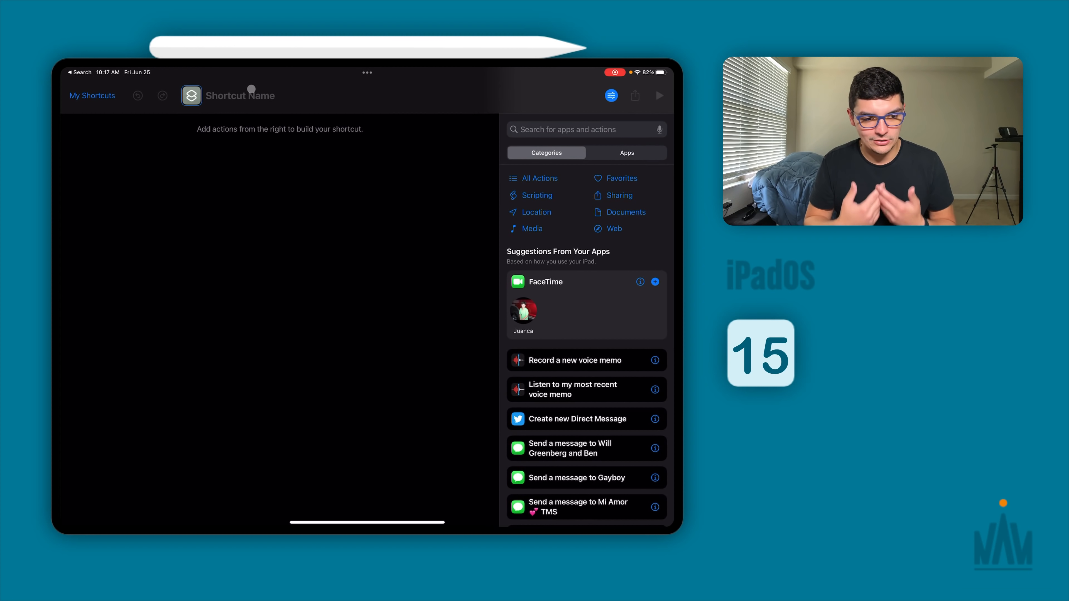
{"action": "left_click", "coordinate": [611, 96]}
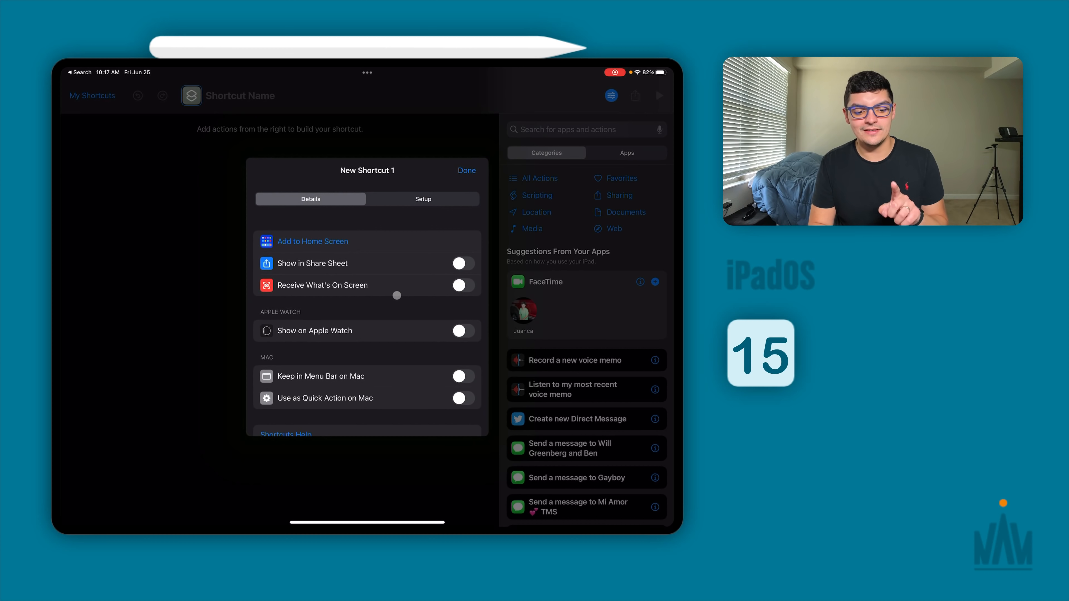
{"action": "left_click", "coordinate": [462, 285]}
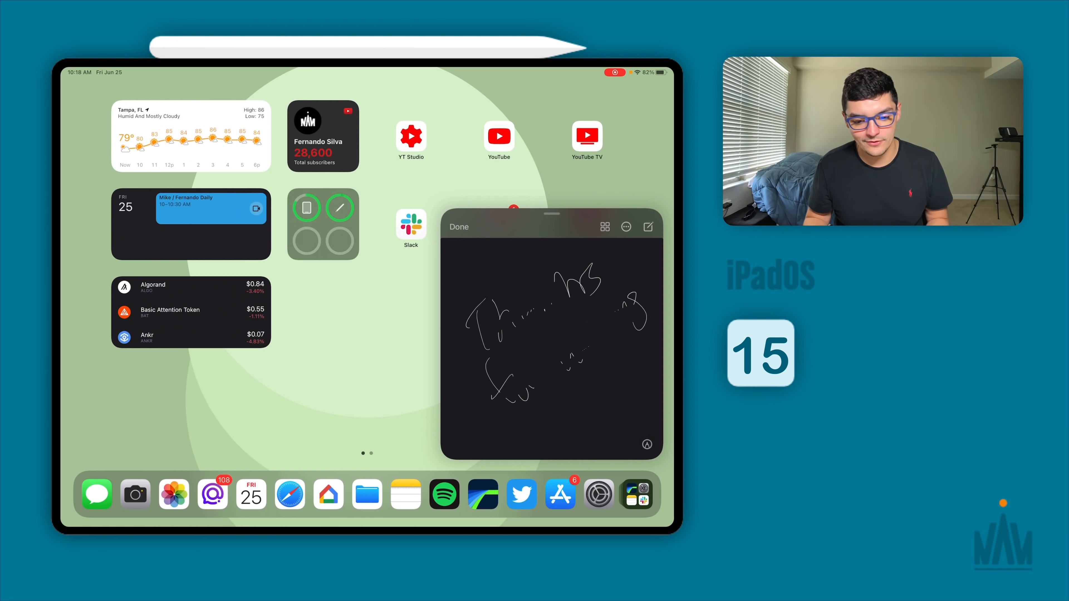
Tuck the floating Quick Note off the screen edge to clear the home screen
{"action": "left_click", "coordinate": [458, 227]}
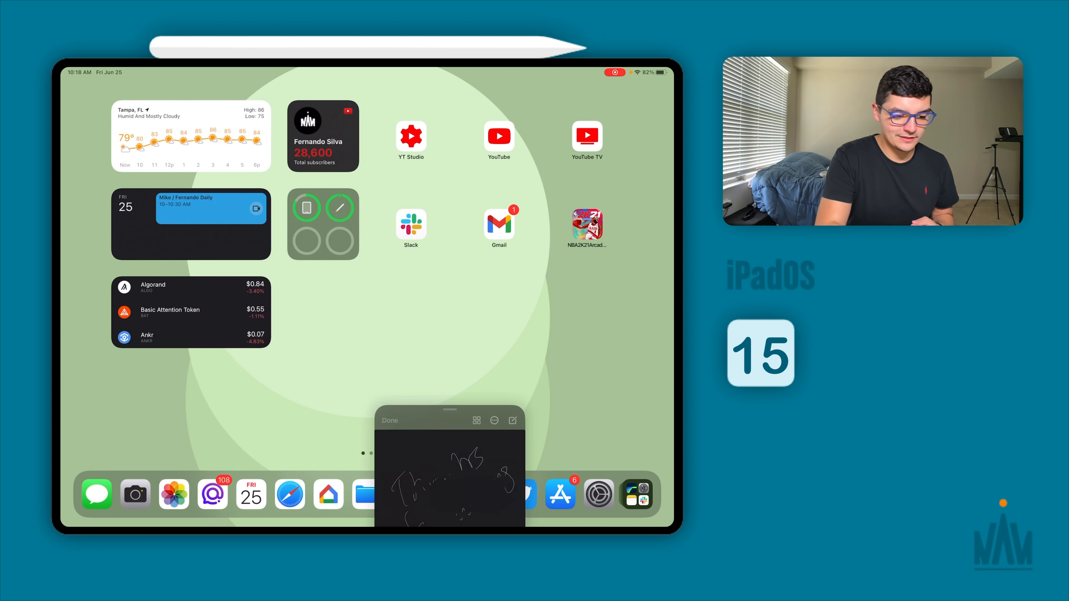
{"action": "left_click", "coordinate": [389, 420]}
{"action": "type", "text": "maps"}
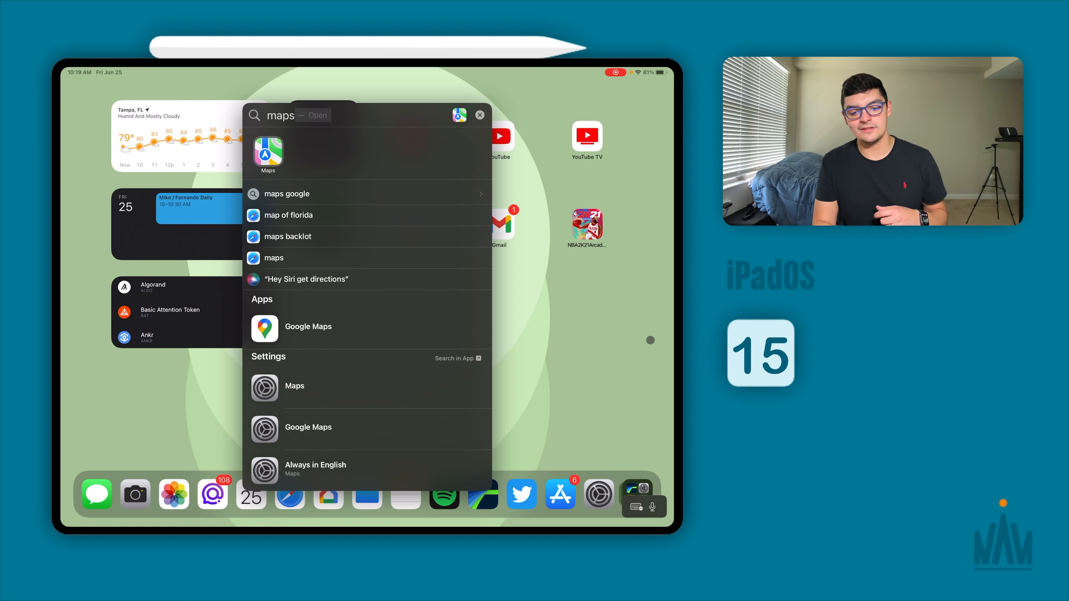
Dismiss the Spotlight search for "maps" with Escape
{"action": "key", "text": "escape"}
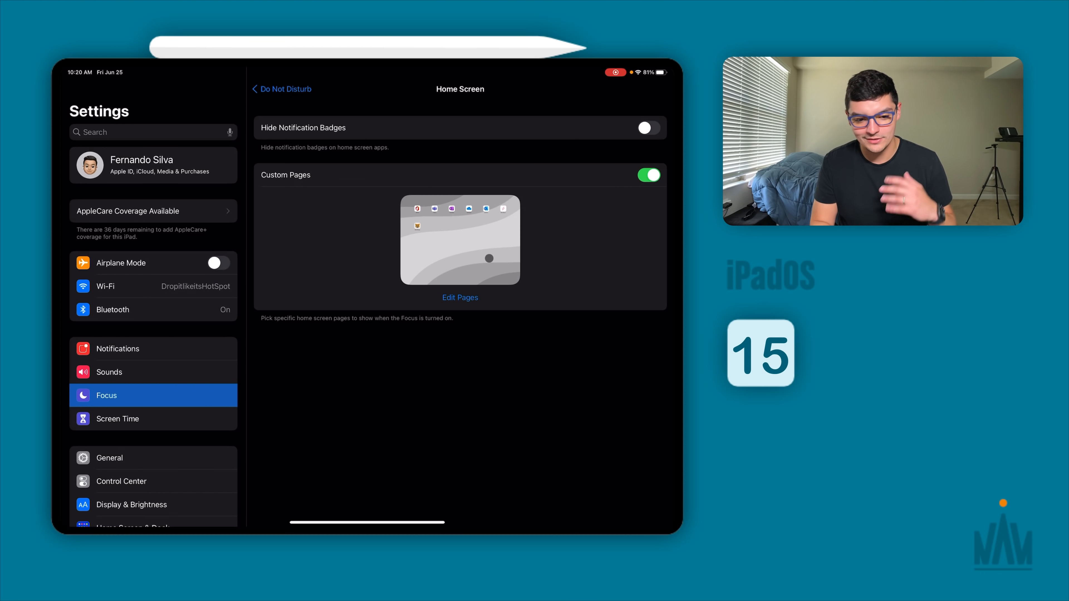
Return from the Home Screen options to the Do Not Disturb focus page and choose an option there
{"action": "left_click", "coordinate": [267, 88]}
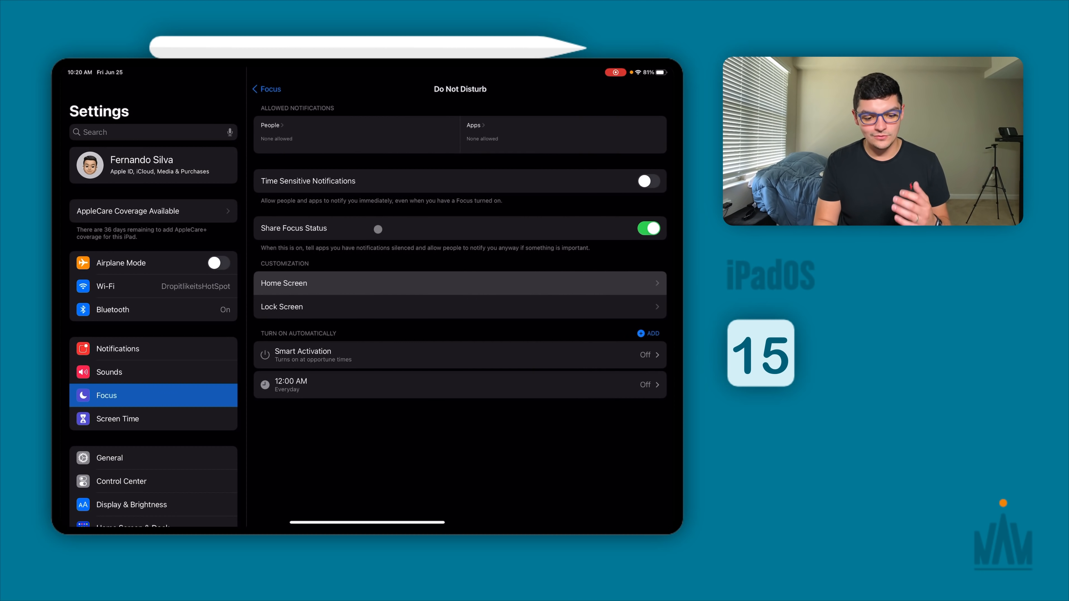
{"action": "left_click", "coordinate": [459, 306]}
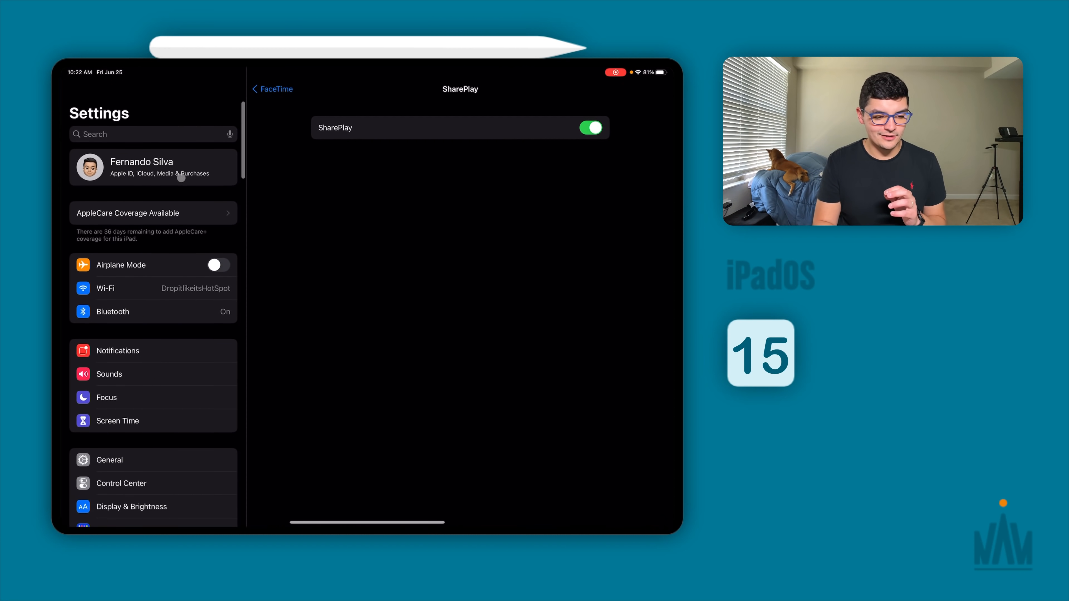
Switch from FaceTime's SharePlay page to General in the Settings sidebar
{"action": "left_click", "coordinate": [109, 460]}
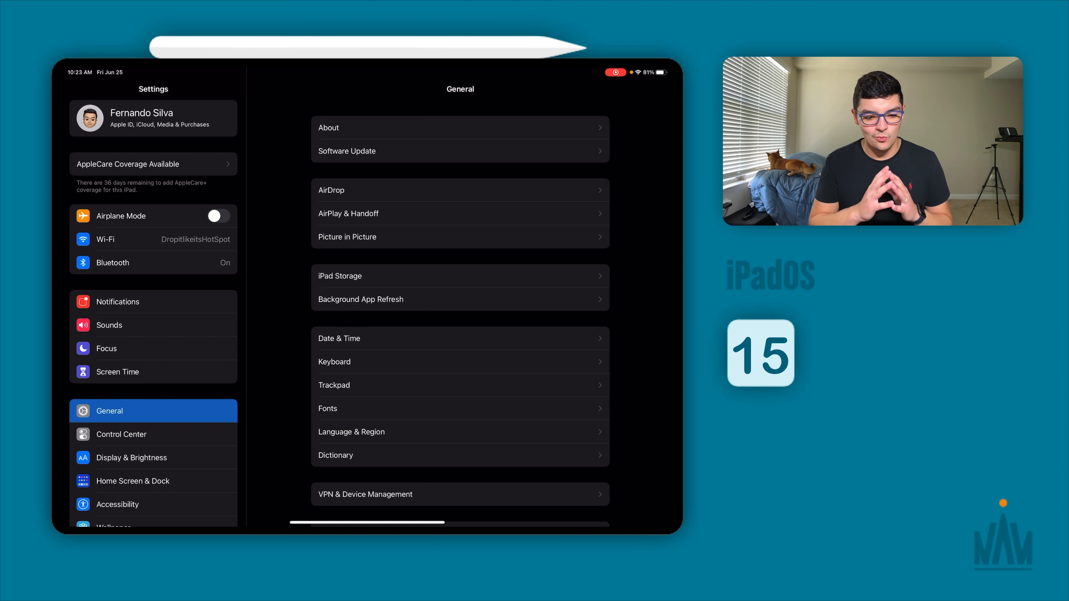
Choose Accessibility in the Settings sidebar to reach the AirPods options
{"action": "left_click", "coordinate": [118, 504]}
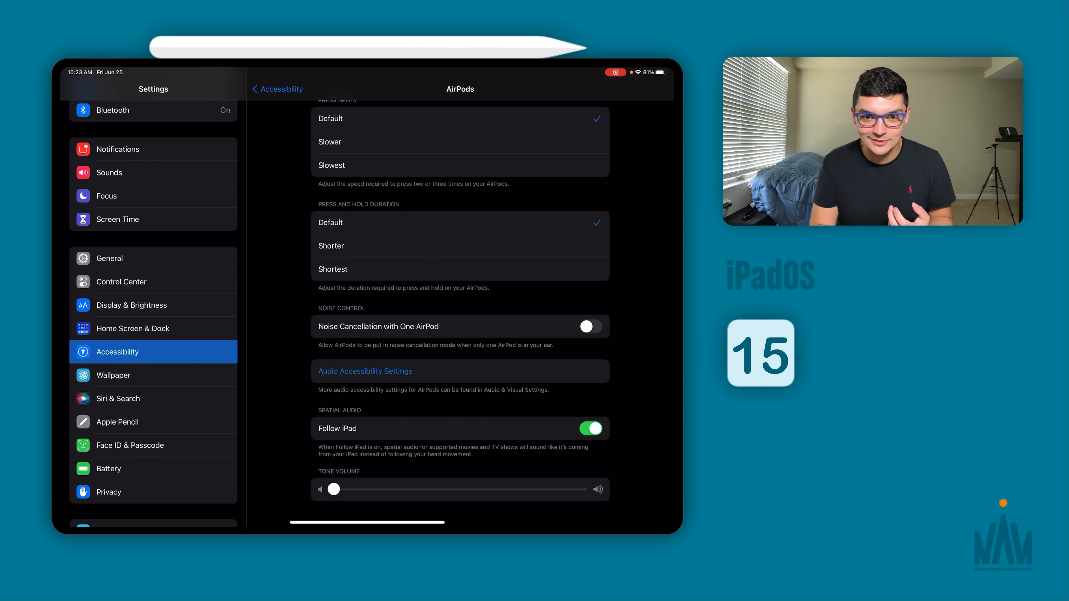
{"action": "mouse_move", "coordinate": [517, 395]}
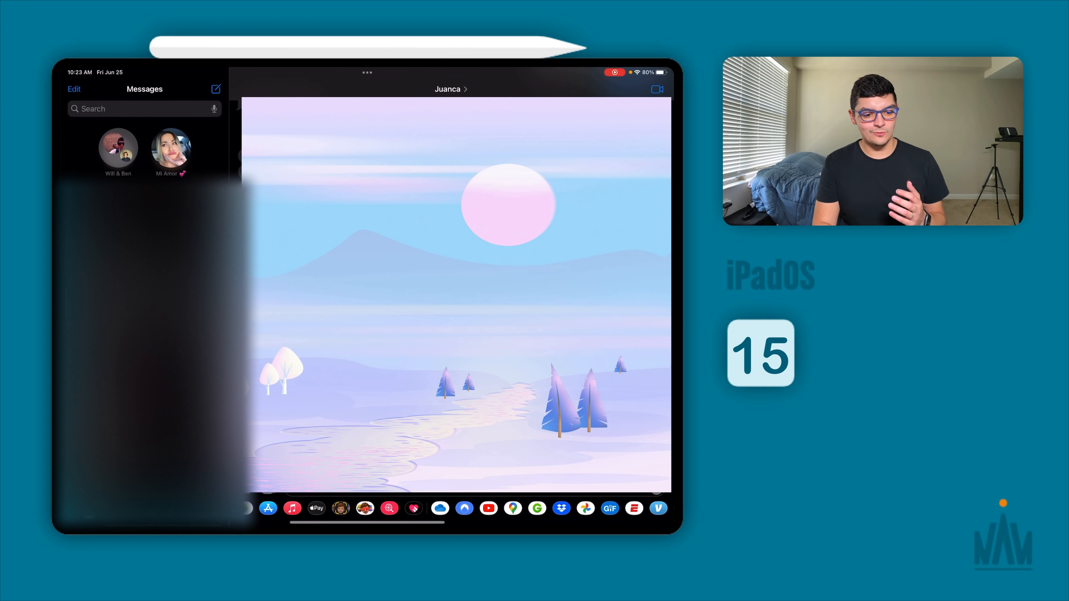
Open a Messages conversation and bring up a Memoji's clothing and colour editor
{"action": "left_click", "coordinate": [170, 152]}
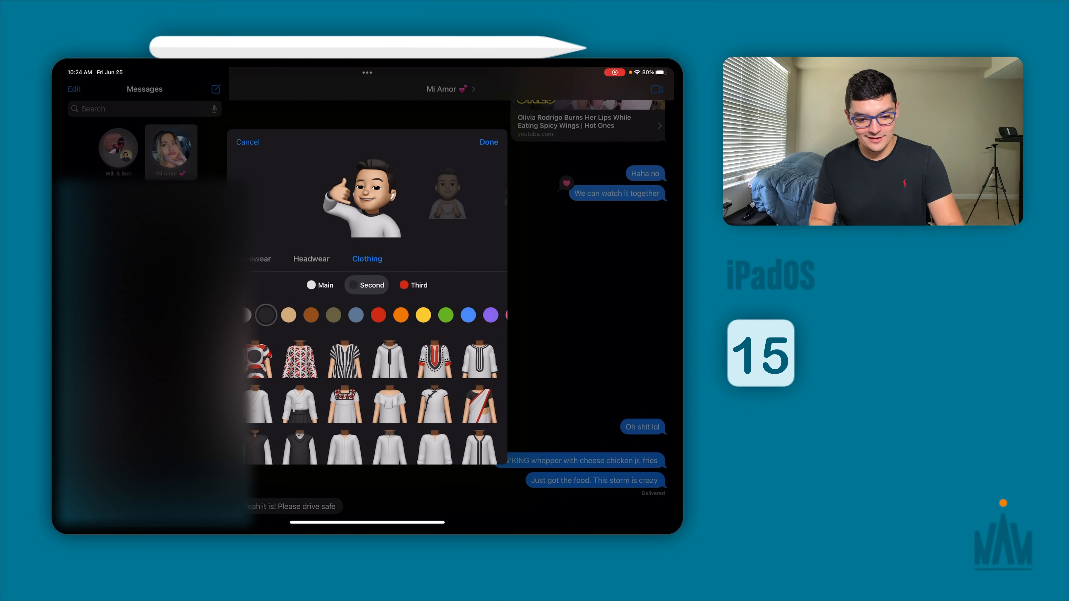
{"action": "left_click", "coordinate": [468, 314]}
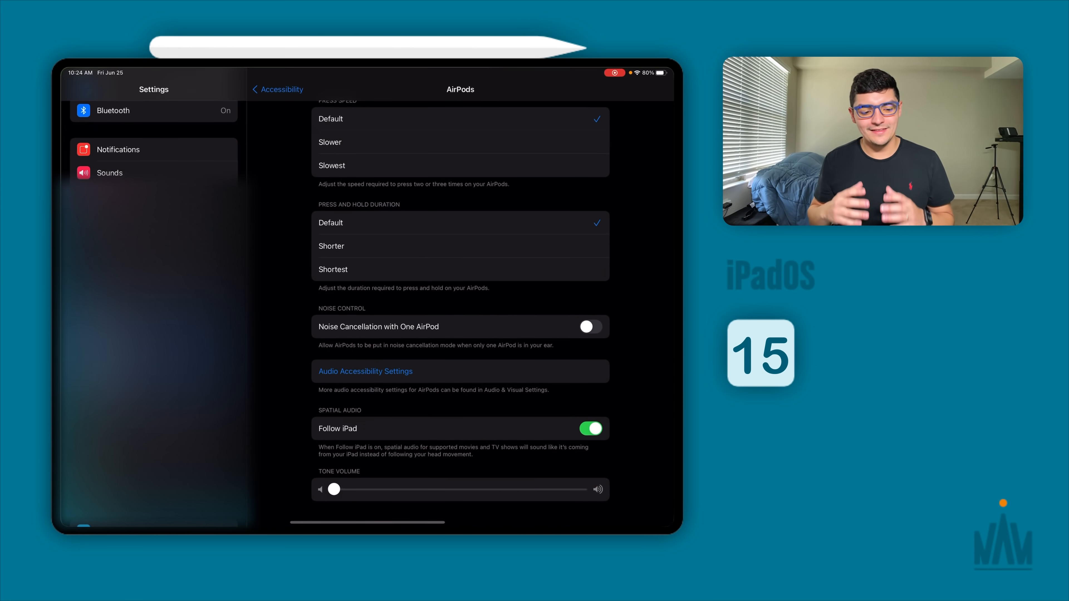
Show Battery usage for the last 10 days with Monday's per-app screen activity listed
{"action": "left_click", "coordinate": [107, 469]}
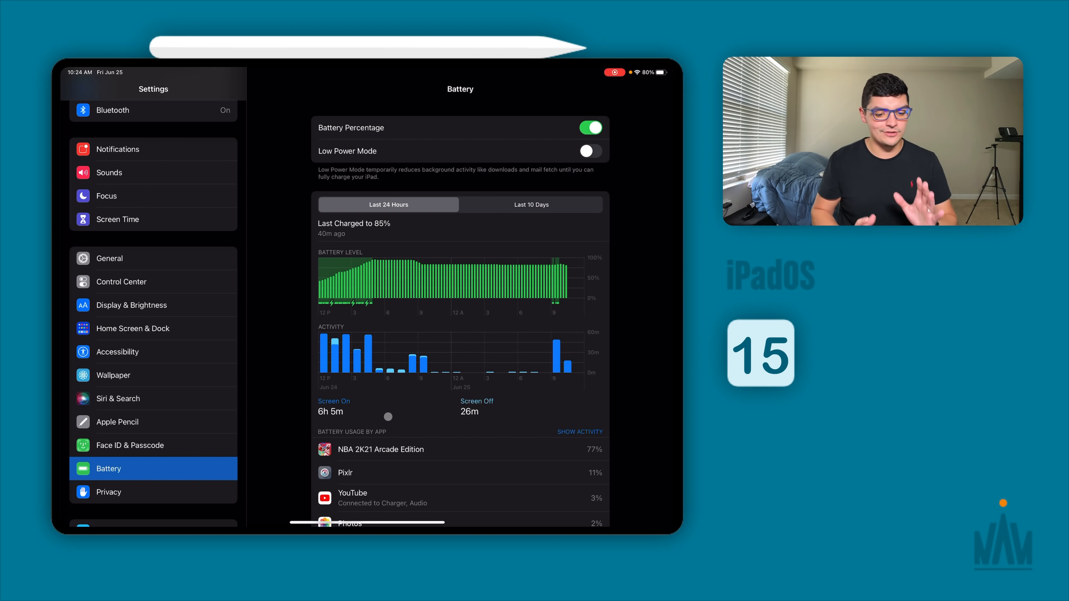
{"action": "left_click", "coordinate": [531, 205]}
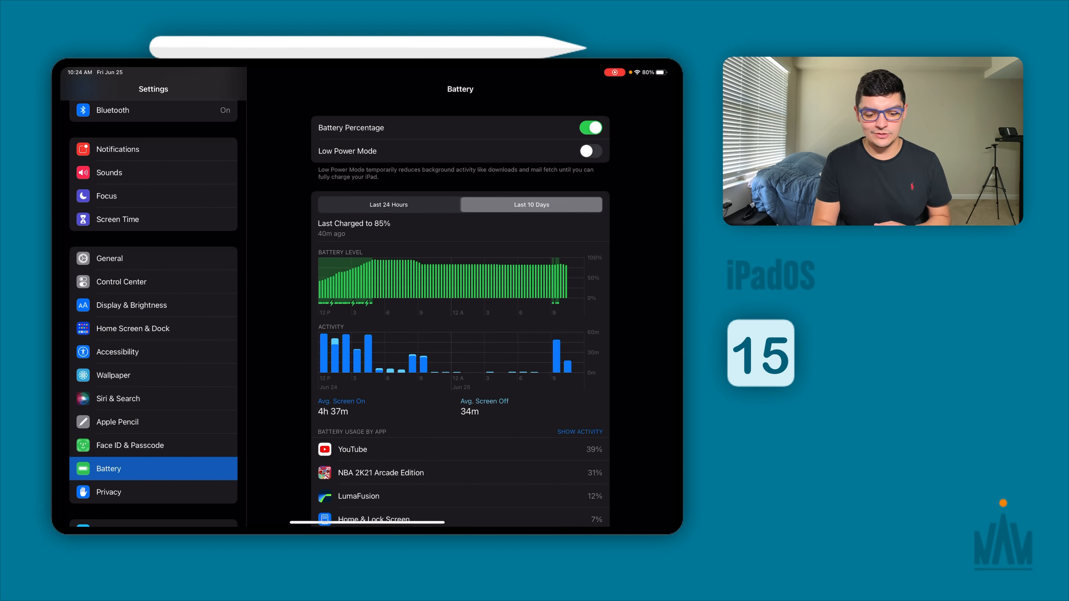
{"action": "left_click", "coordinate": [531, 205]}
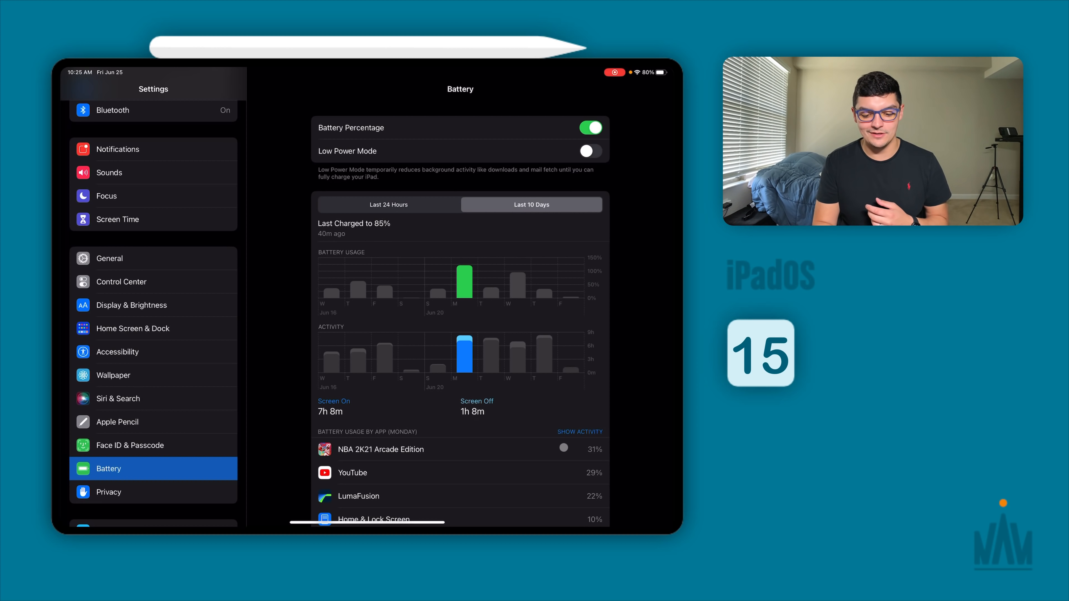
{"action": "left_click", "coordinate": [580, 432]}
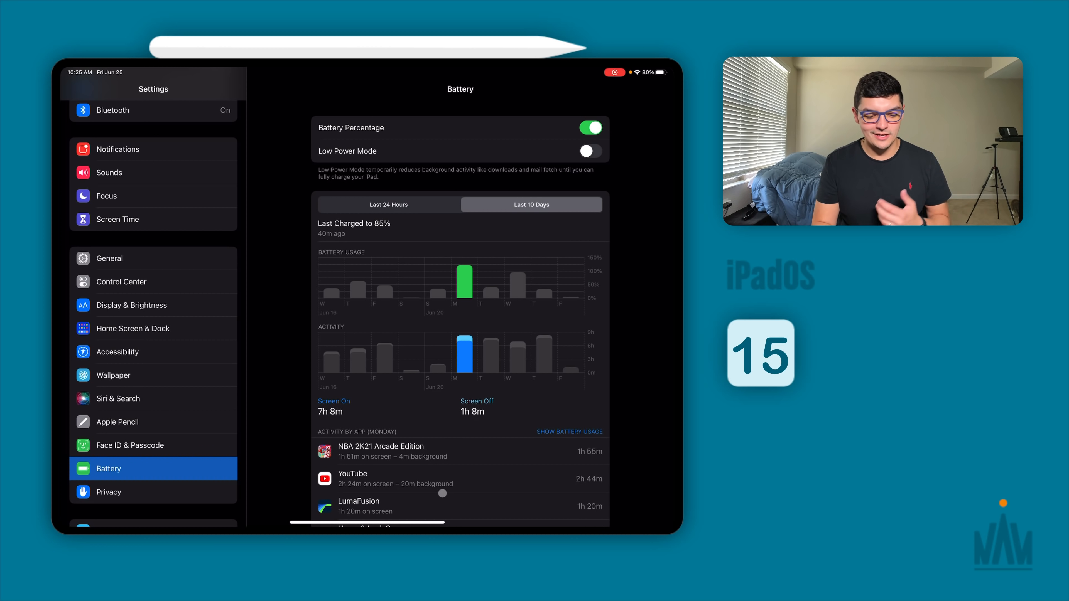
{"action": "scroll", "scroll_direction": "down", "scroll_amount": 3}
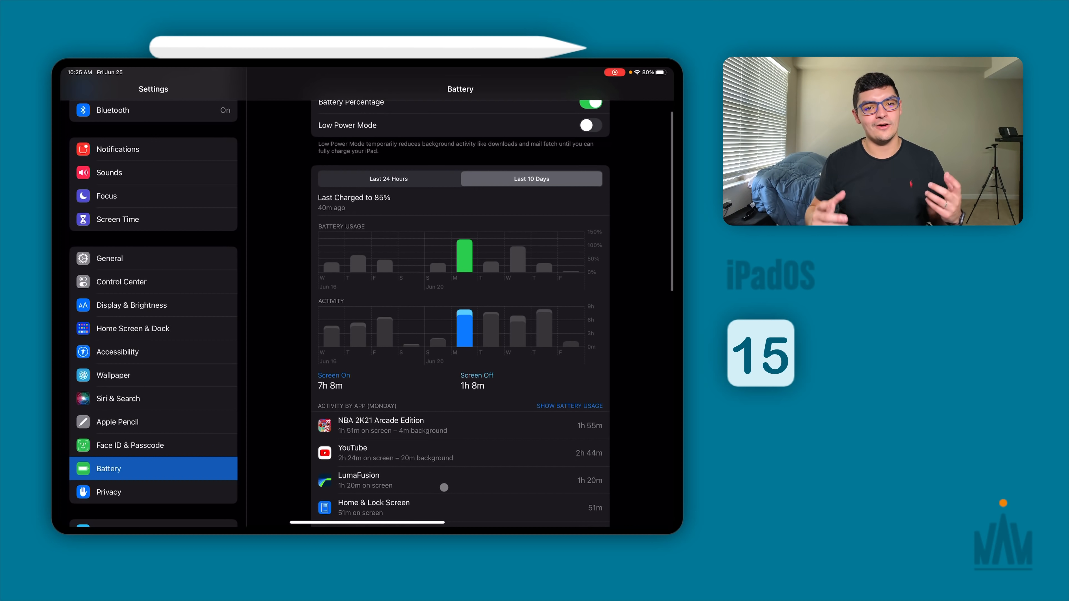